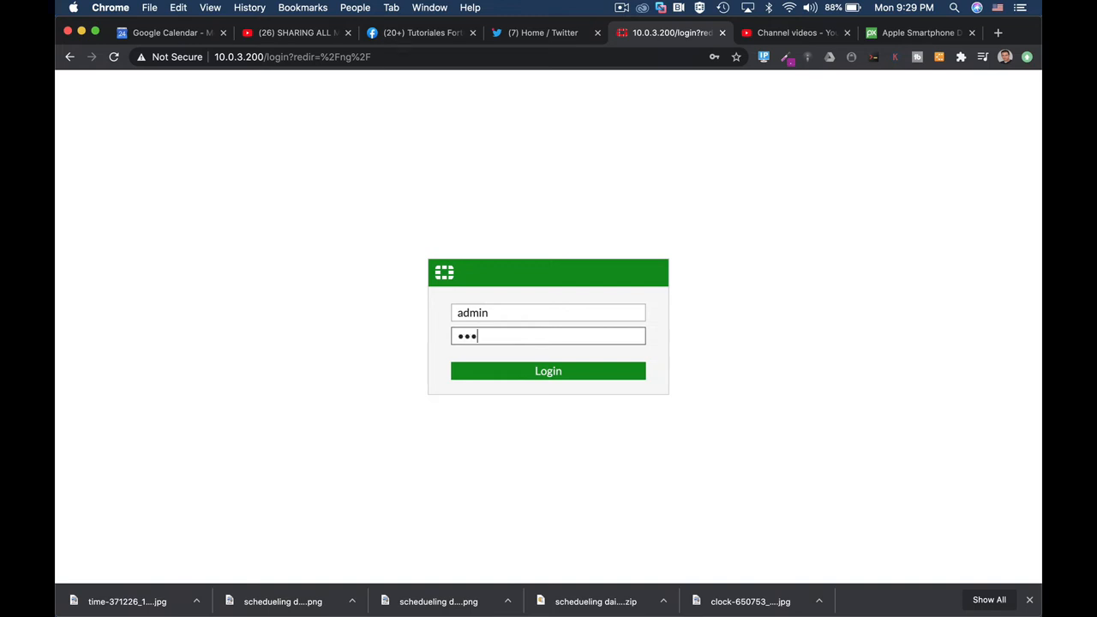
- Submit the admin credentials, get an authentication failure, and begin re-entering them
click(548, 370)
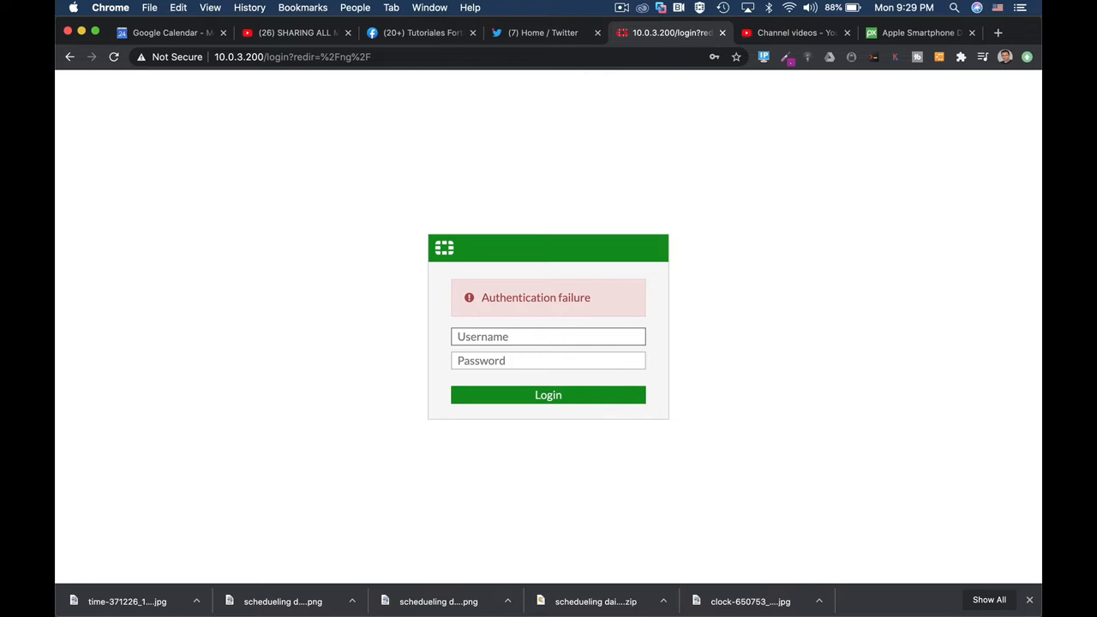
click(548, 394)
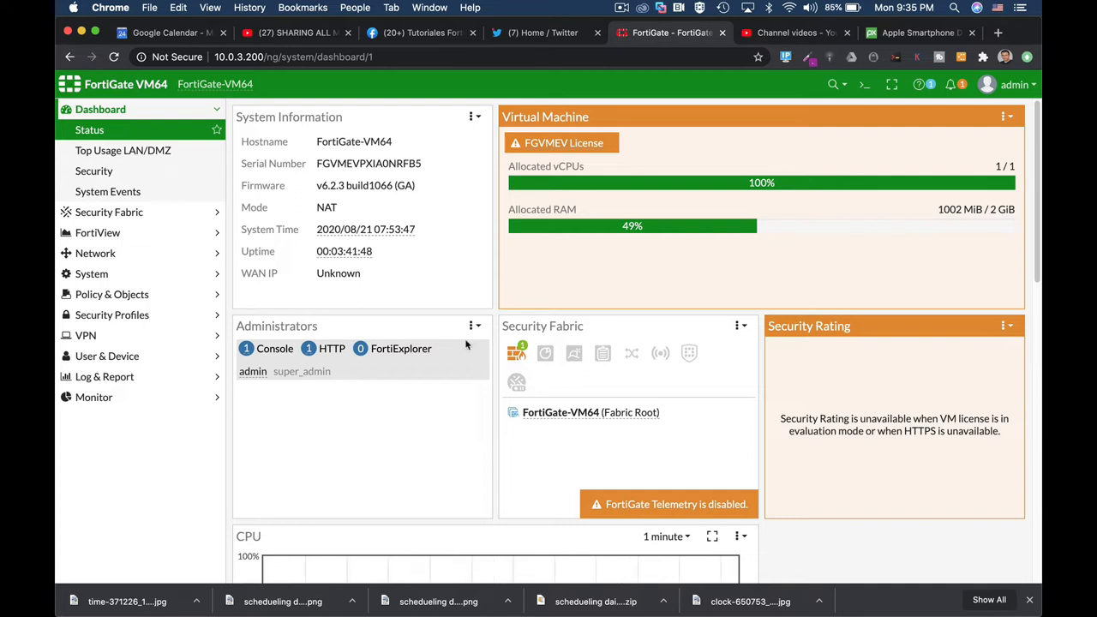
mouse_move(864, 84)
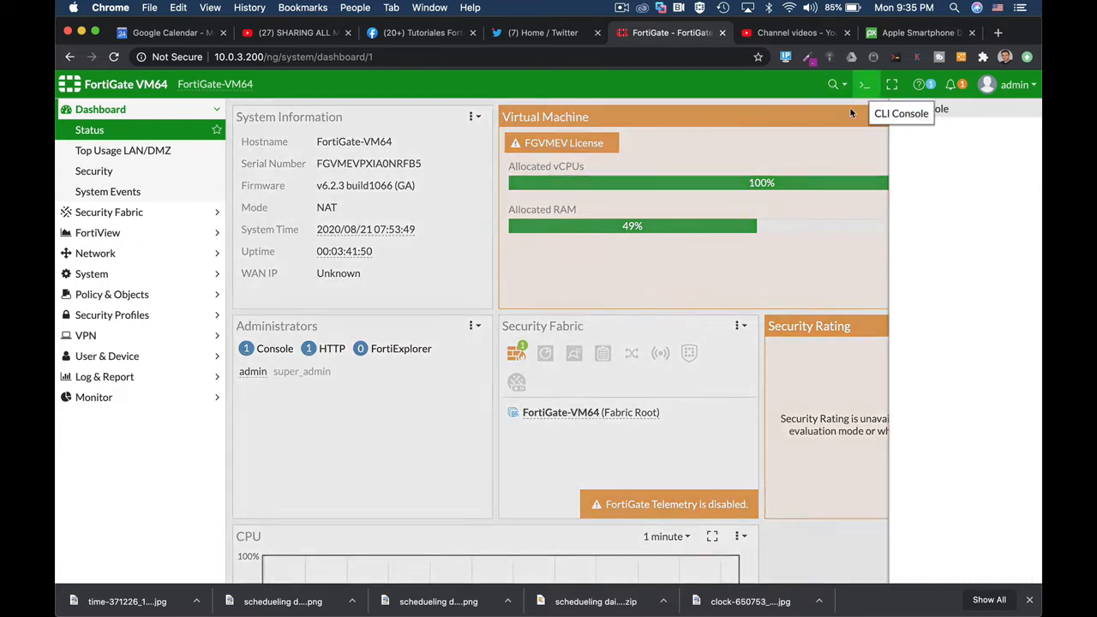
- In the CLI console run config system global, set admin-maintainer enable, end, then close the console
click(864, 84)
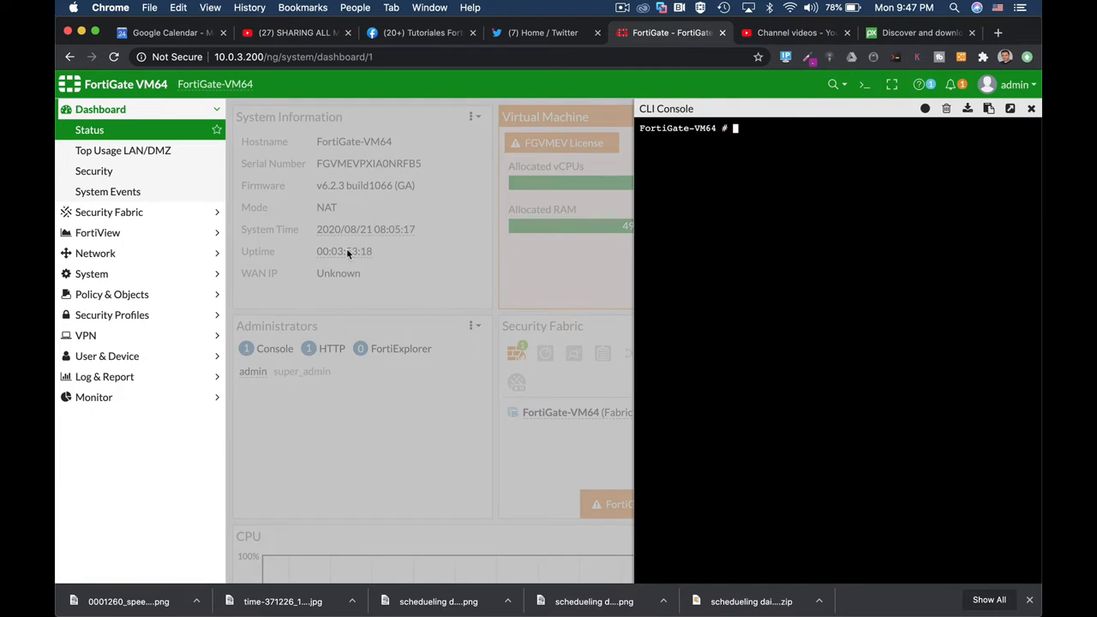
text(config system  global)
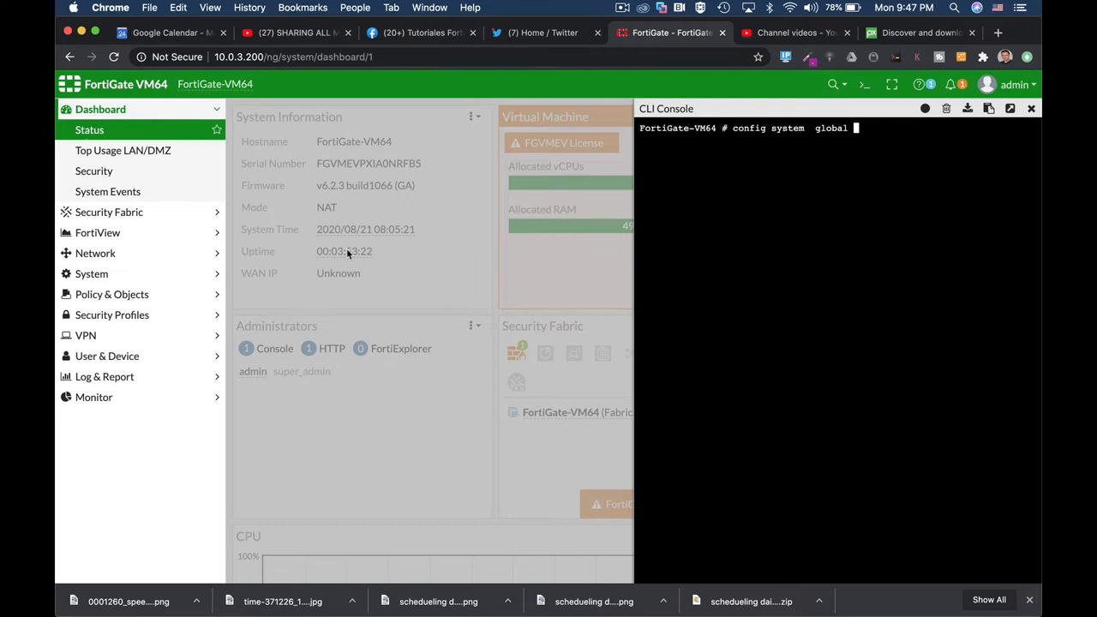
text(set)
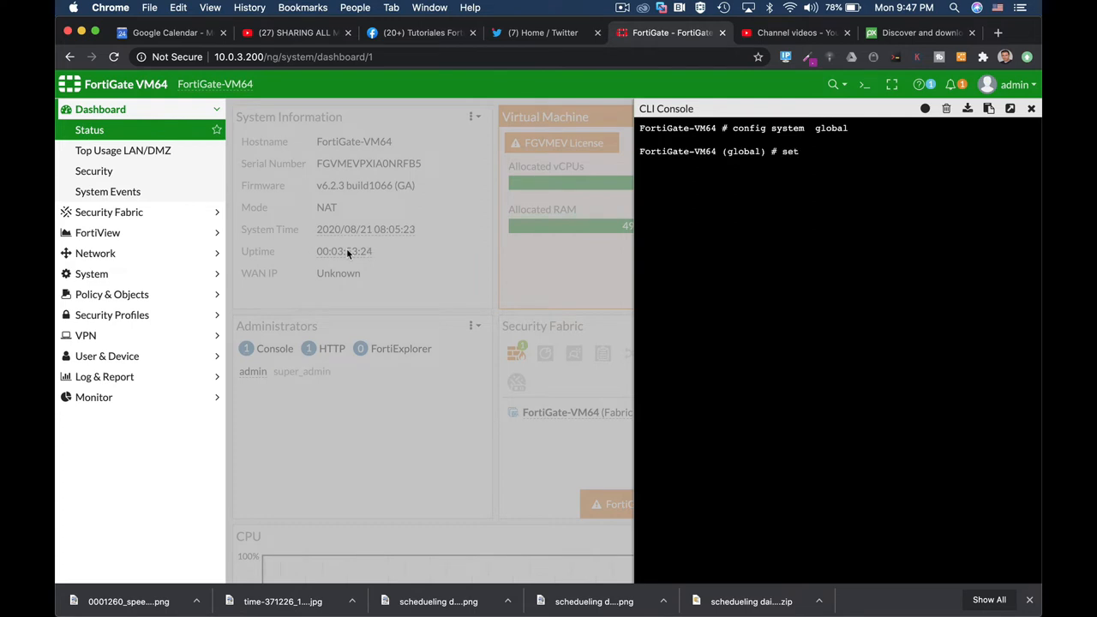
text(admin-https-pki-required)
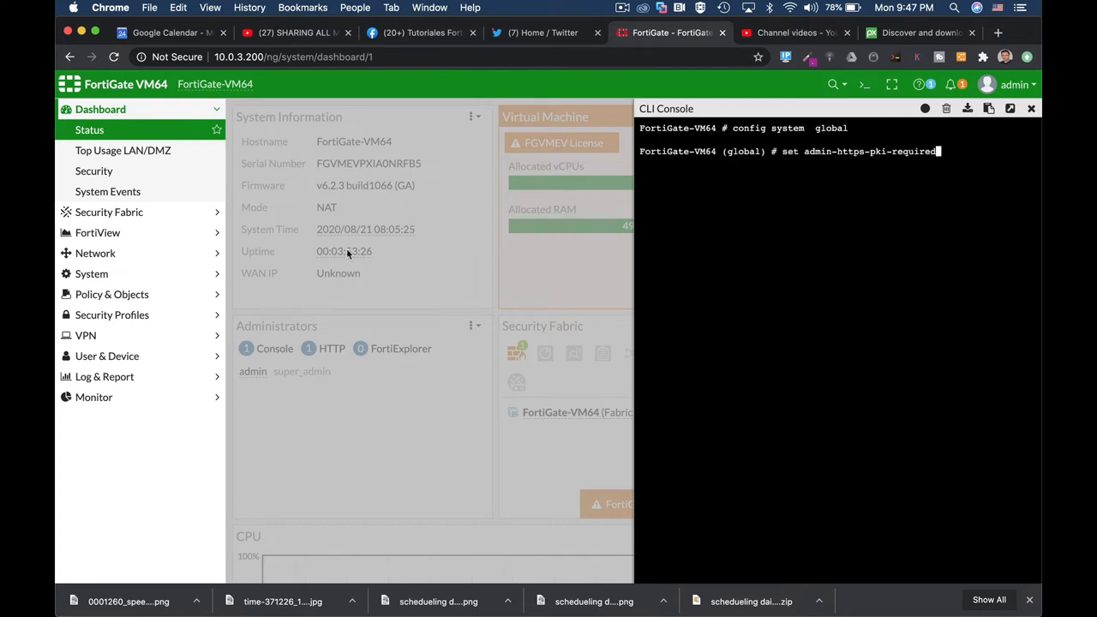
text(admin-maintainer)
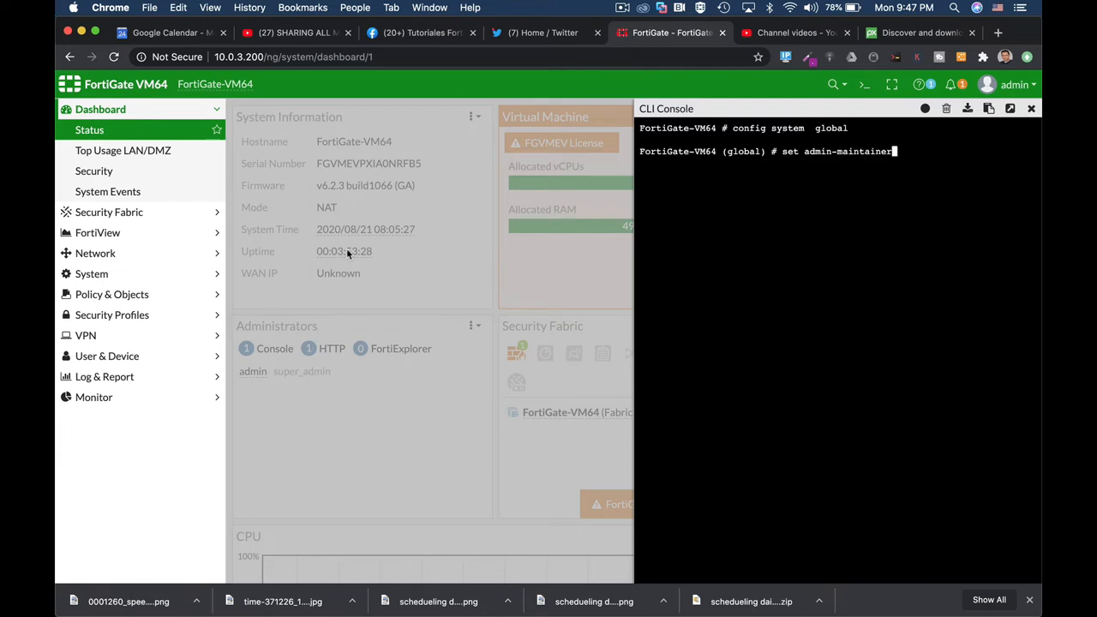
text(enabl)
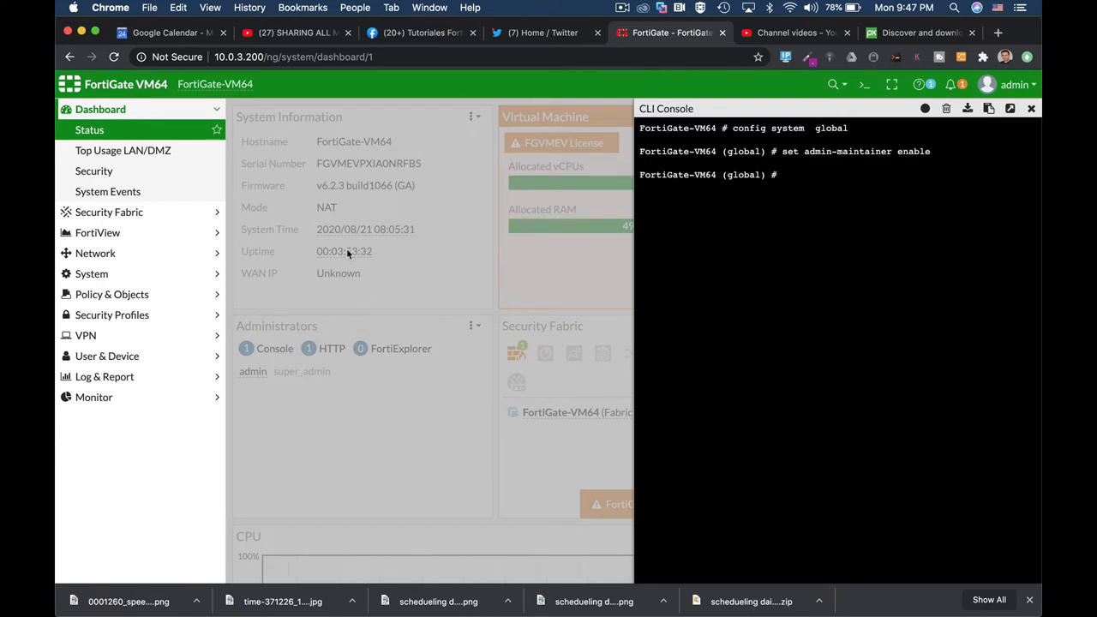
text(end)
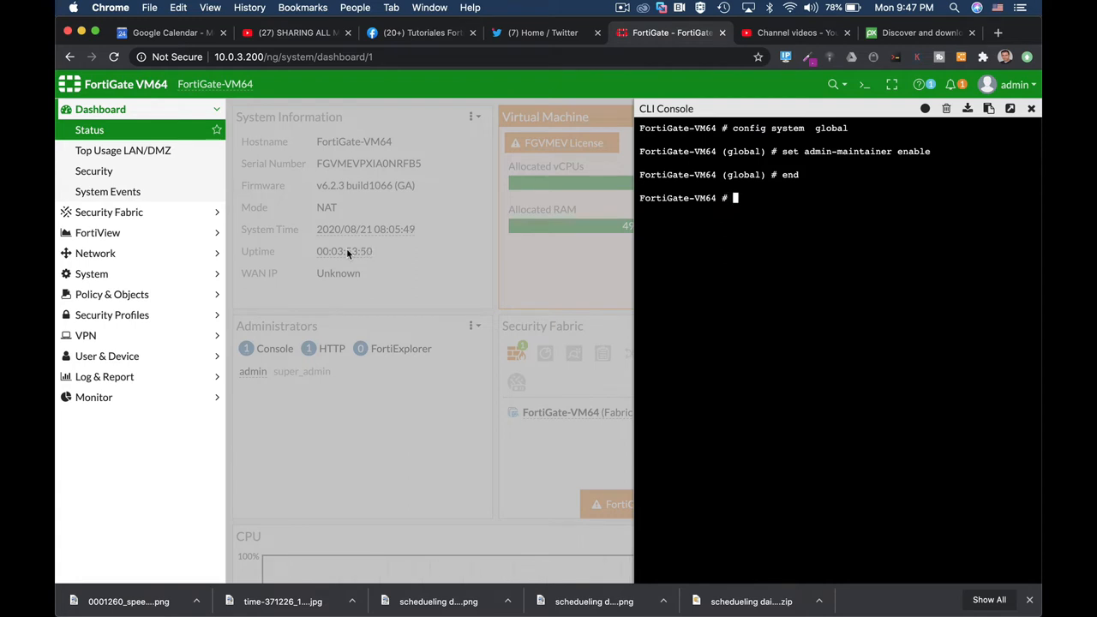
mouse_move(350, 250)
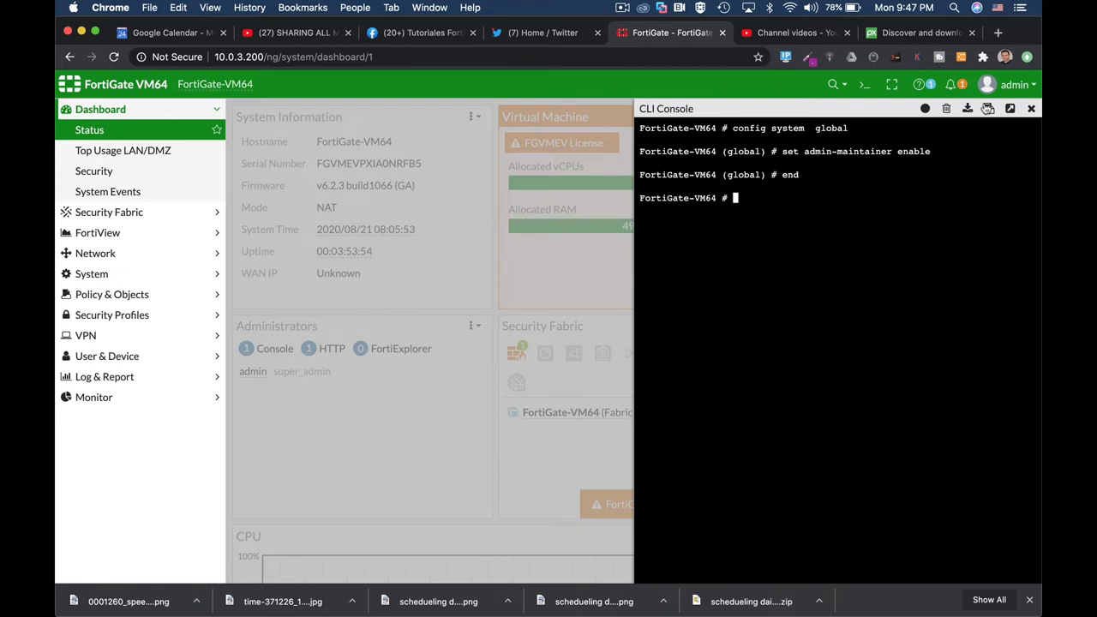
click(1032, 108)
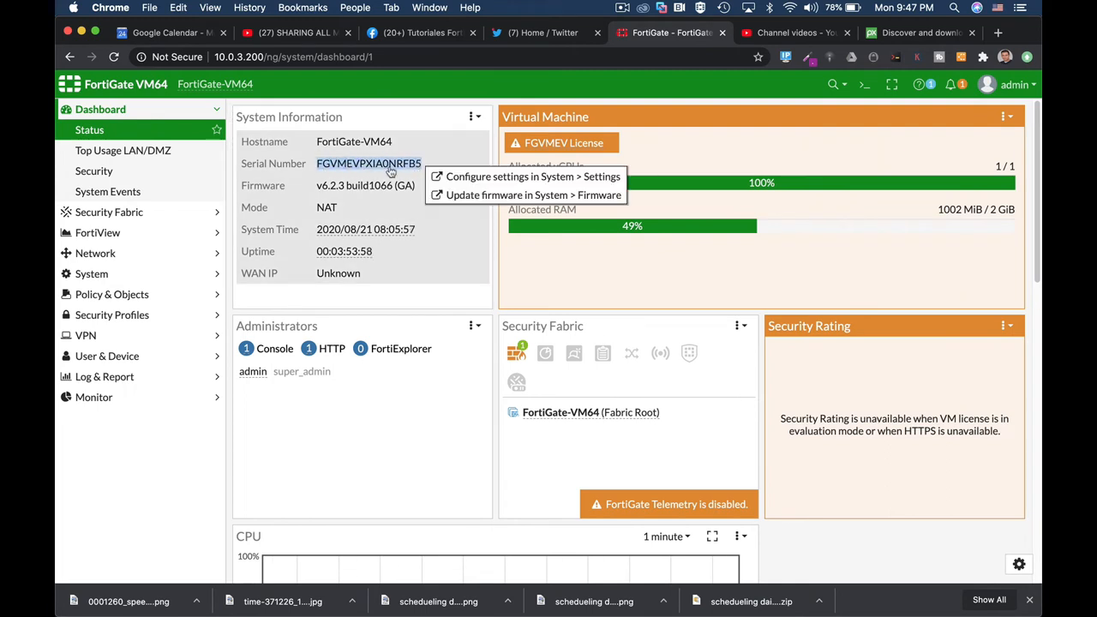
- Copy the device serial number from the System Information widget via the right-click menu
right_click(369, 163)
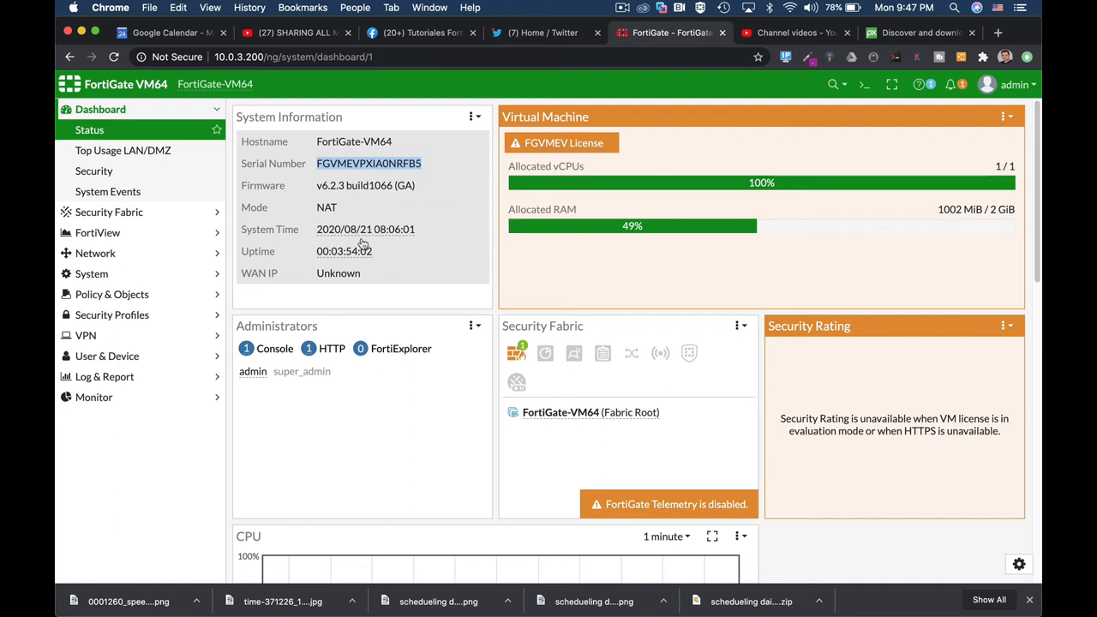
mouse_move(403, 247)
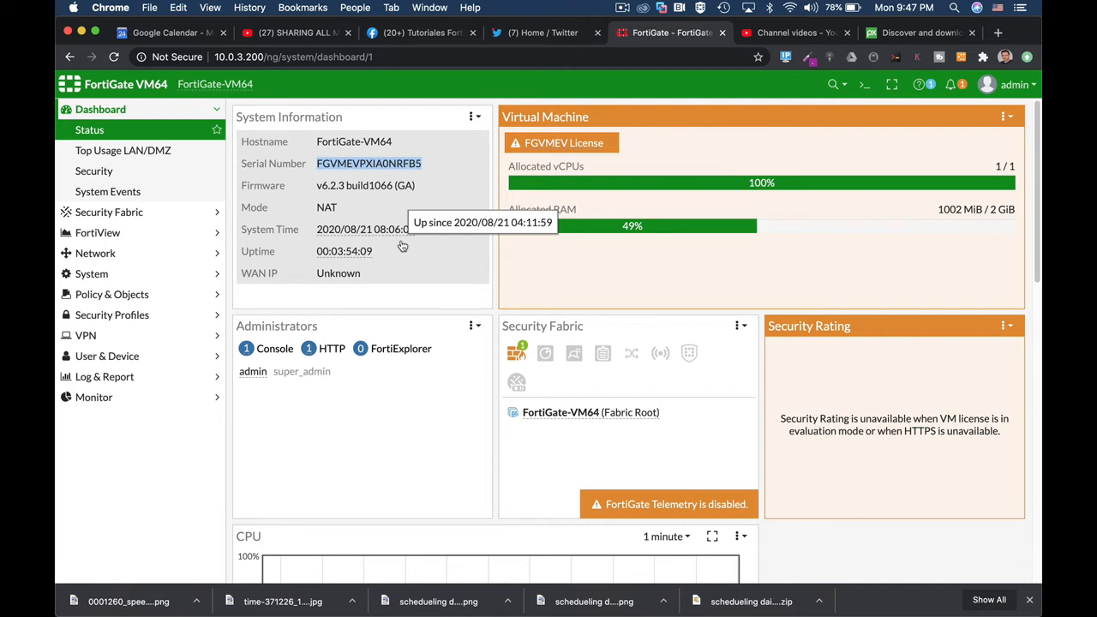
mouse_move(391, 267)
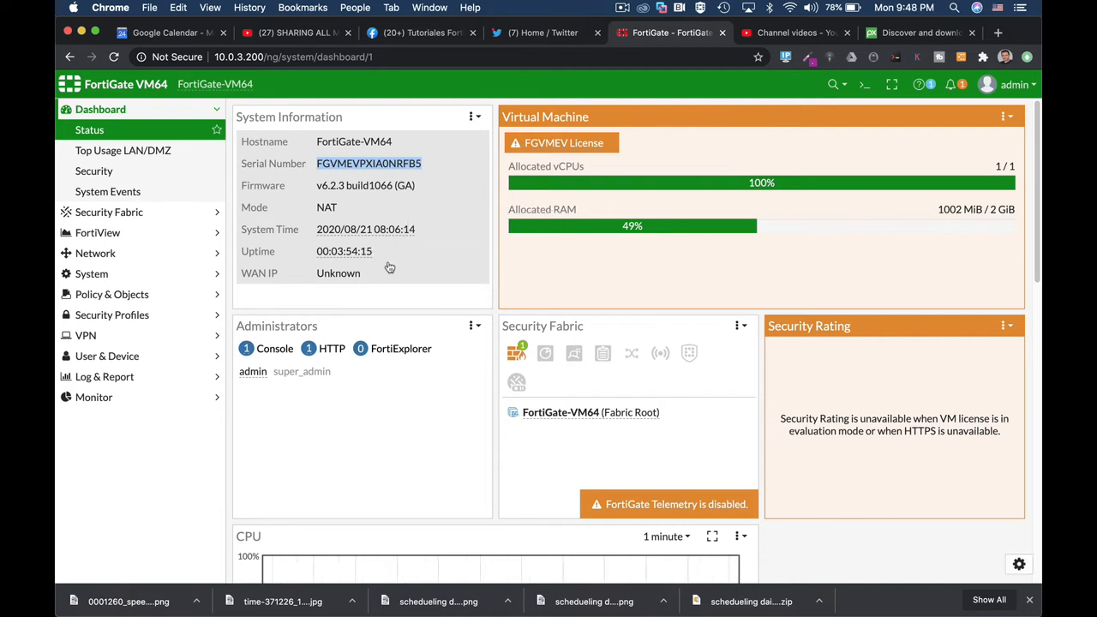
mouse_move(384, 267)
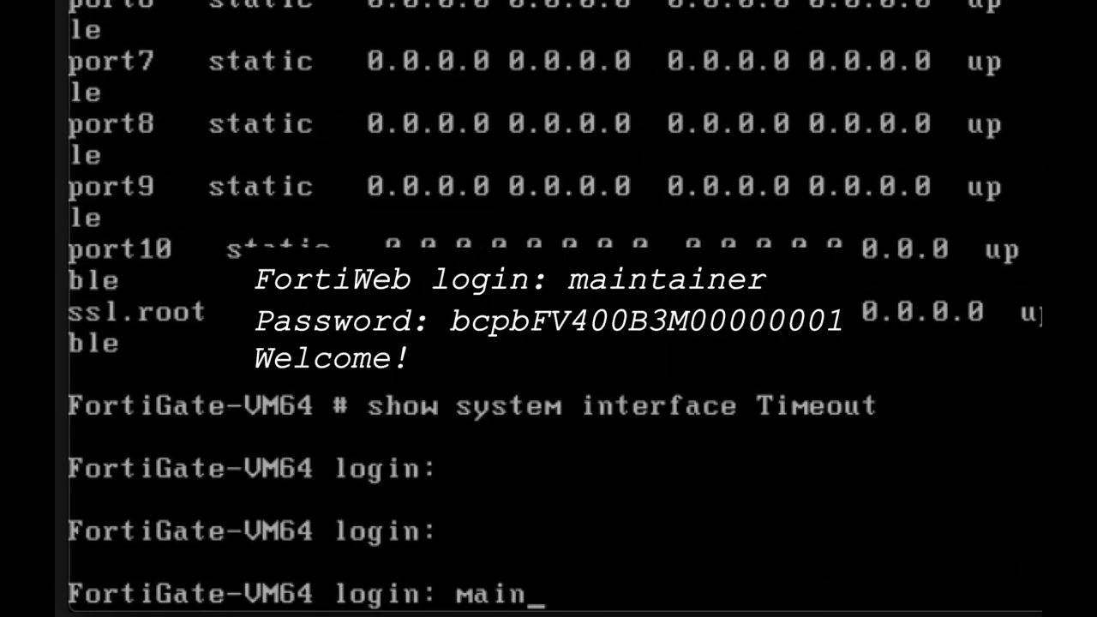
text(ntainer)
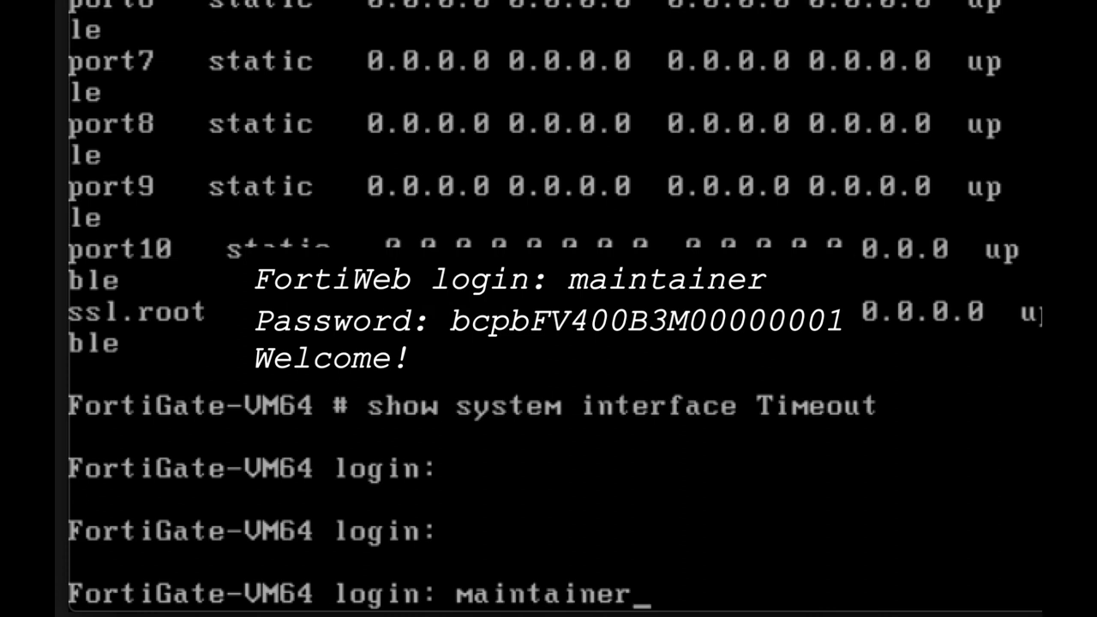
key(enter)
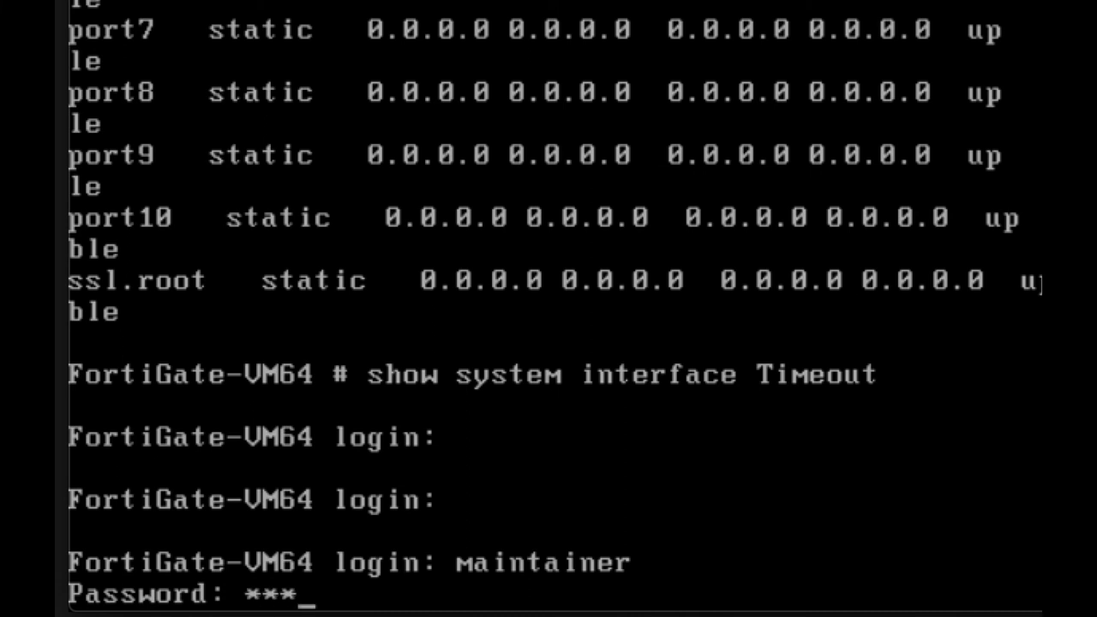
text(*)
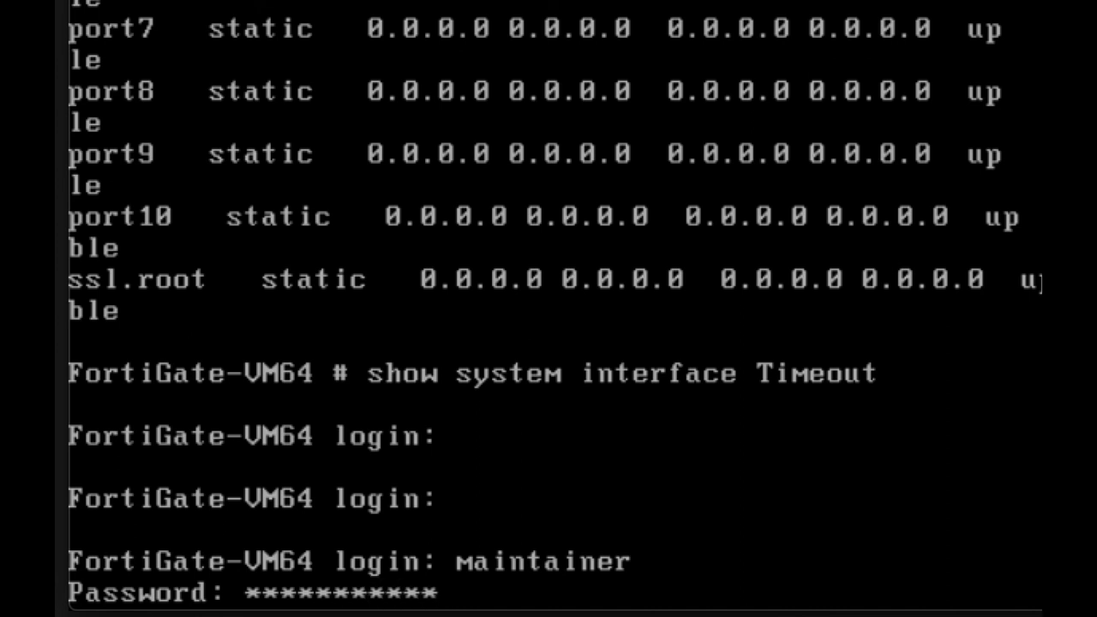
text(*****)
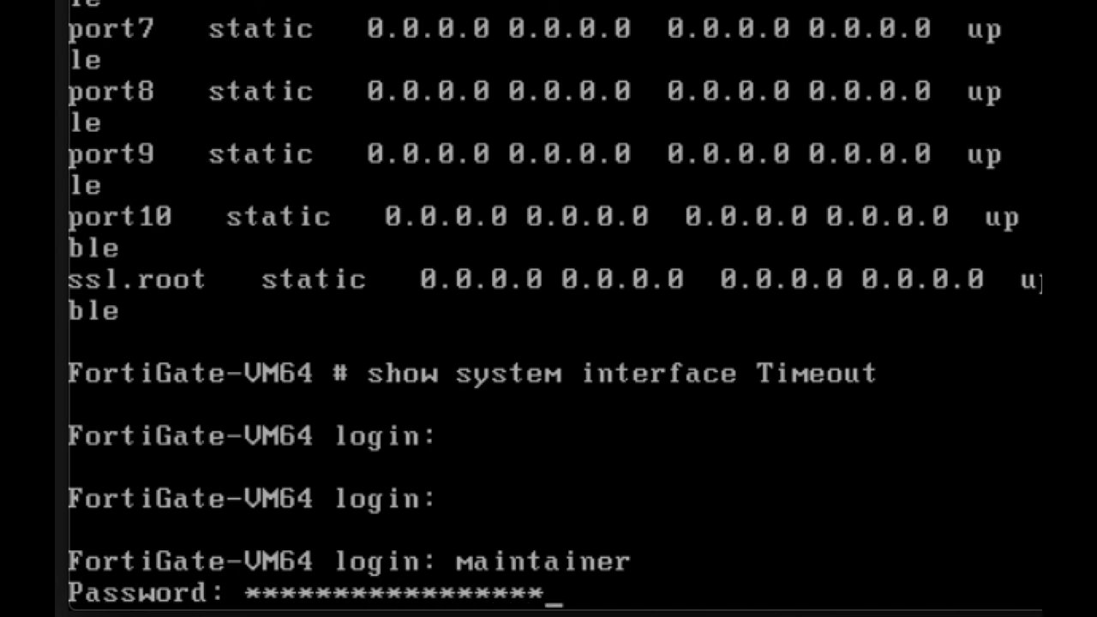